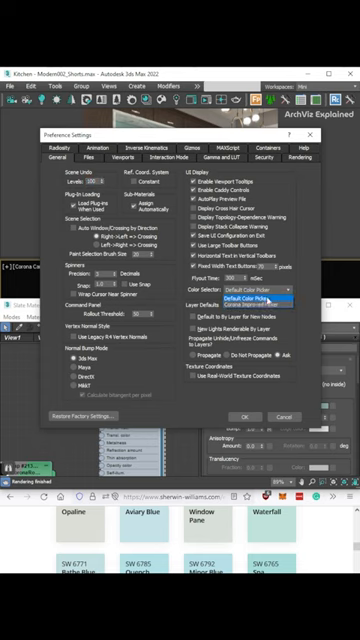
Choose the Corona Improved Picker as the Color Selection option under UI Display
click(262, 304)
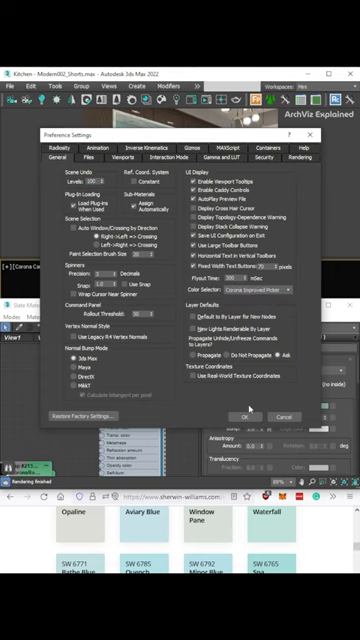